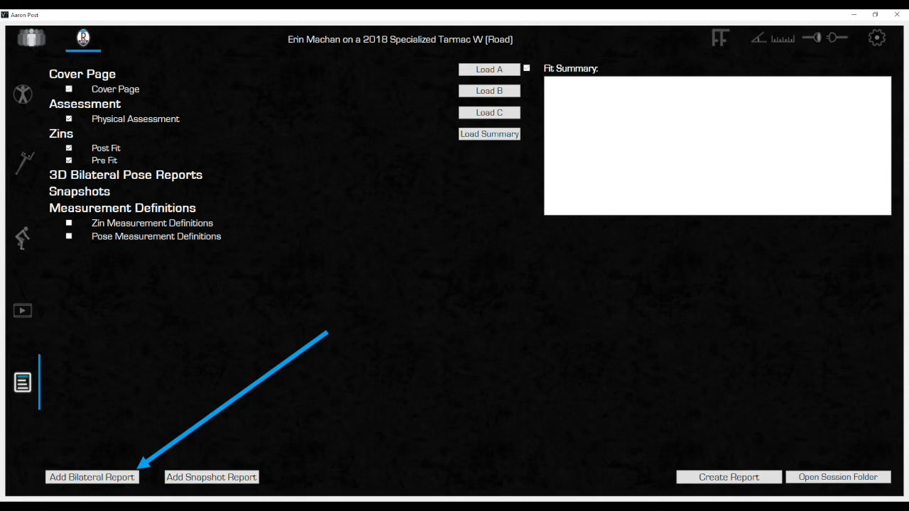
# - Create a bilateral pose report titled 'Pre Fit' from the initial left and right poses
pyautogui.click(92, 476)
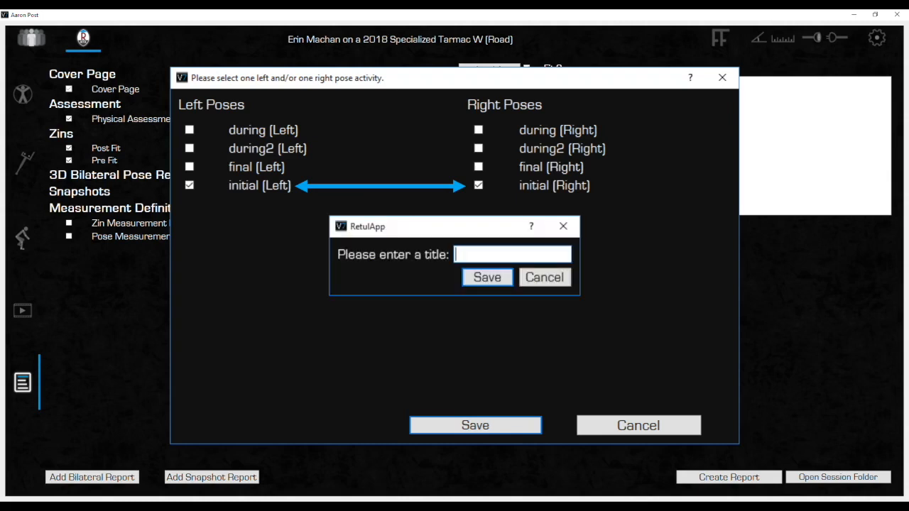
pyautogui.write('Pre Fit')
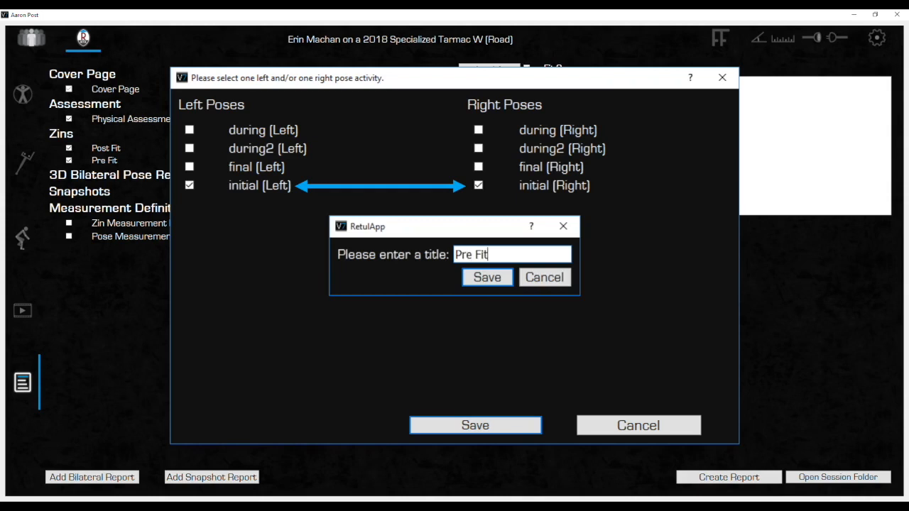
pyautogui.click(487, 277)
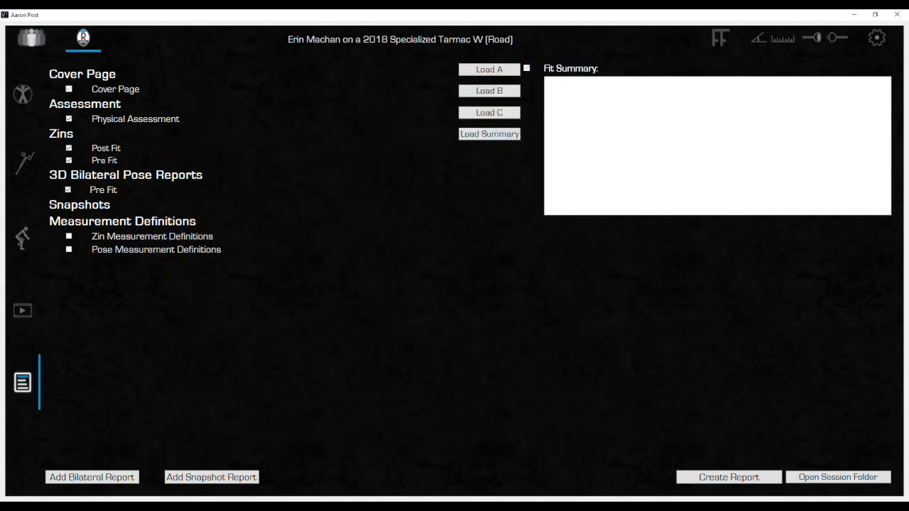
pyautogui.click(91, 477)
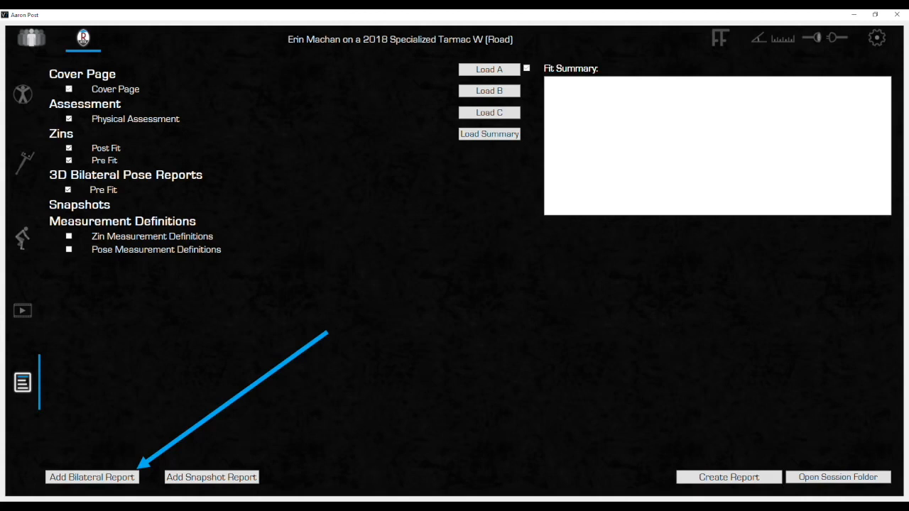
# - Create a bilateral pose report titled 'Post Fit' from the final left and right poses
pyautogui.click(92, 477)
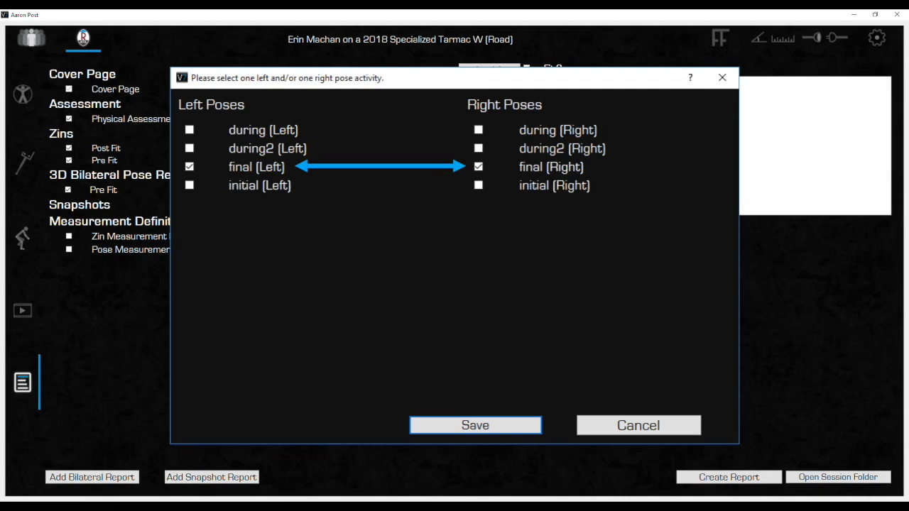
pyautogui.click(474, 425)
pyautogui.write('Post Fit')
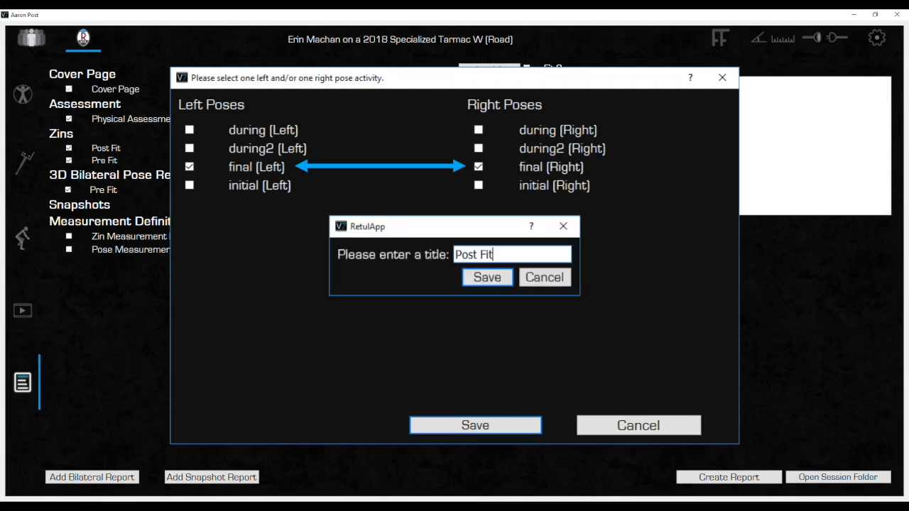
pyautogui.click(487, 277)
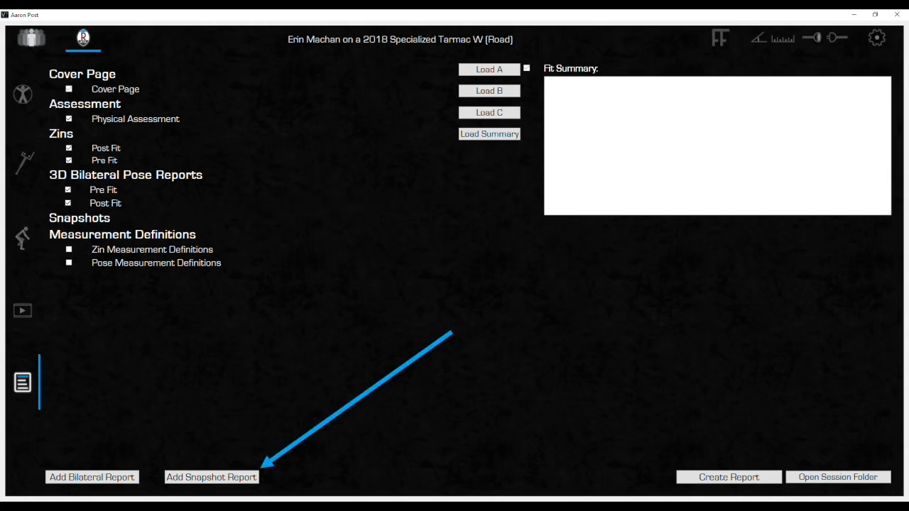
# - Add a snapshot page with Pre Fit - Front on top and Pre Fit - Side below
pyautogui.click(211, 476)
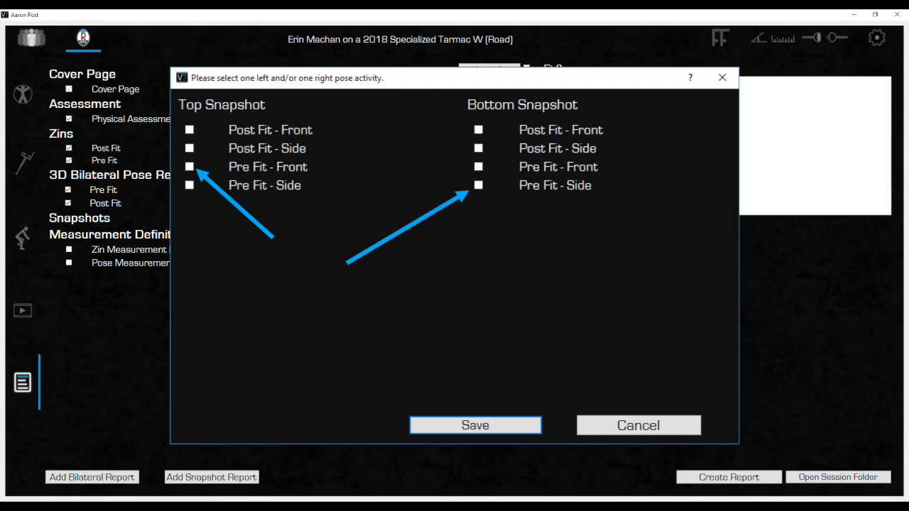
pyautogui.click(475, 425)
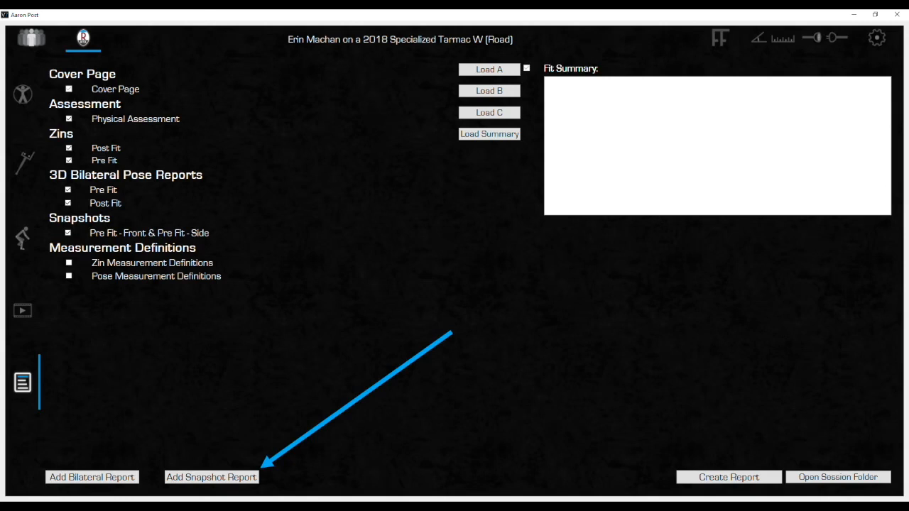
# - Add a snapshot page pairing Post Fit - Front (top) with Post Fit - Side (bottom)
pyautogui.click(211, 476)
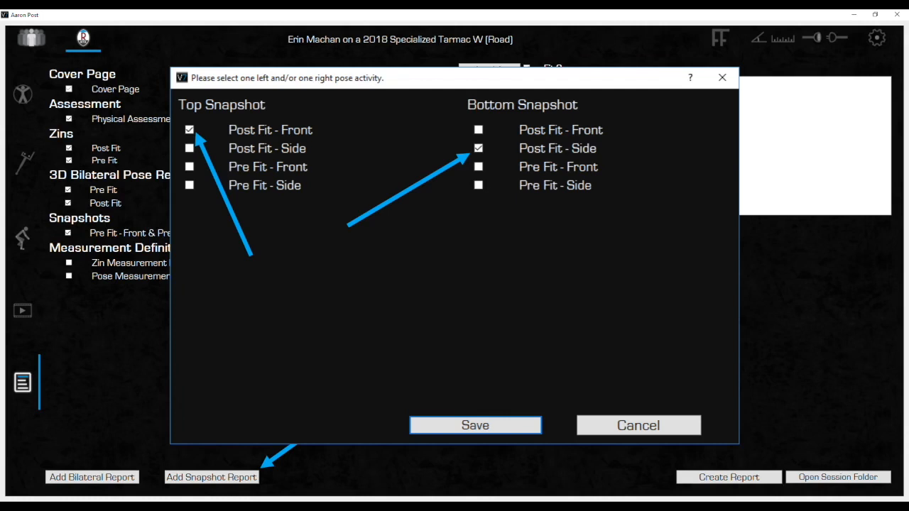
pyautogui.click(475, 425)
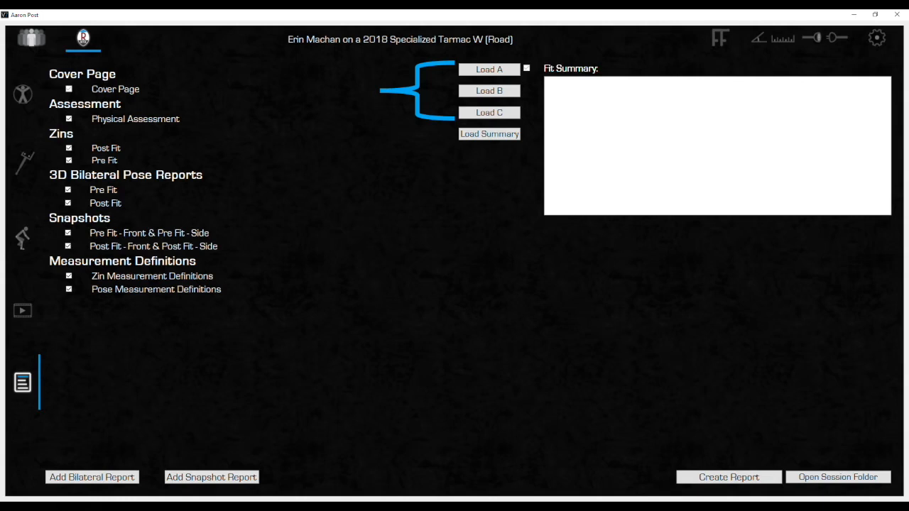
# - Load template A, edit the saddle and handlebar summary, then append template B
pyautogui.click(490, 133)
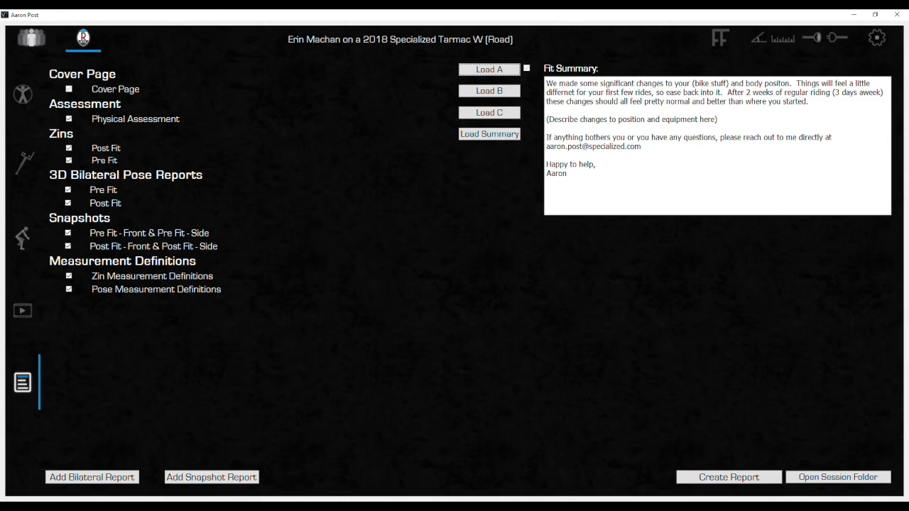
pyautogui.click(488, 90)
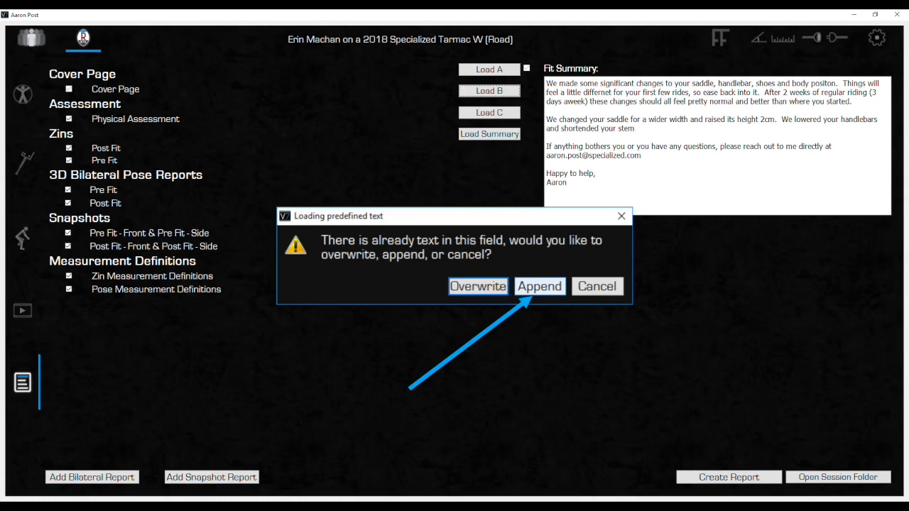
pyautogui.click(540, 287)
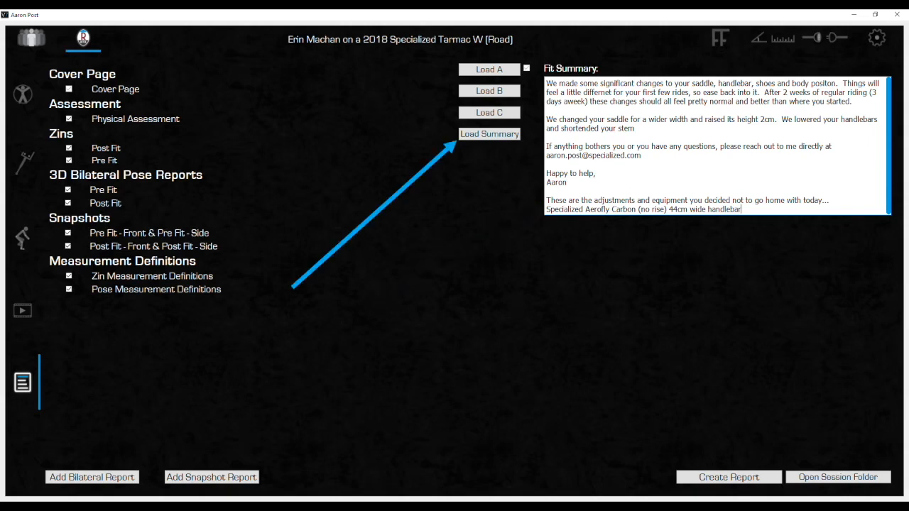
pyautogui.click(489, 134)
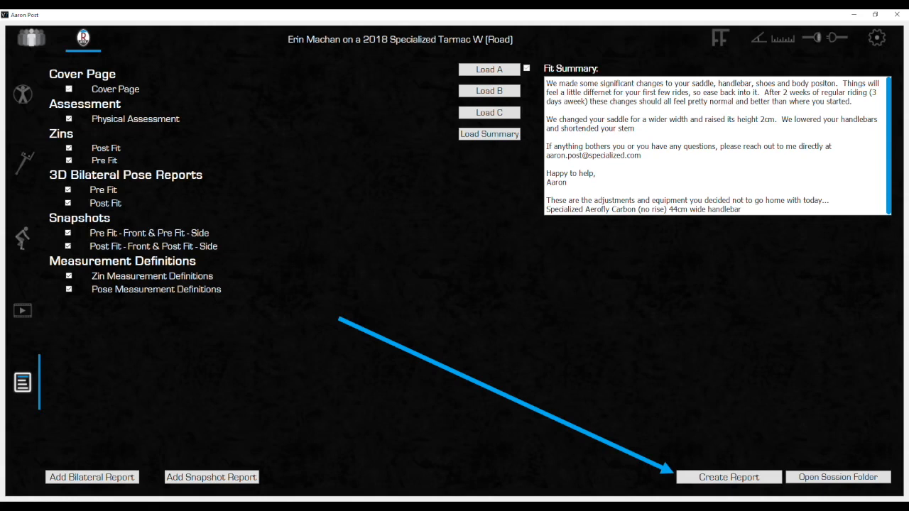
# - Create the fit report and save the PDF to Desktop > Fit Reports
pyautogui.click(728, 477)
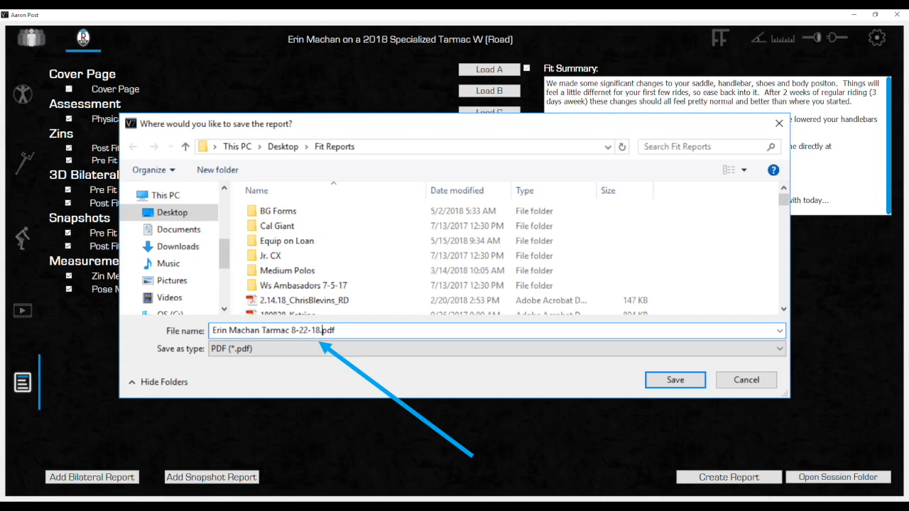
pyautogui.click(674, 380)
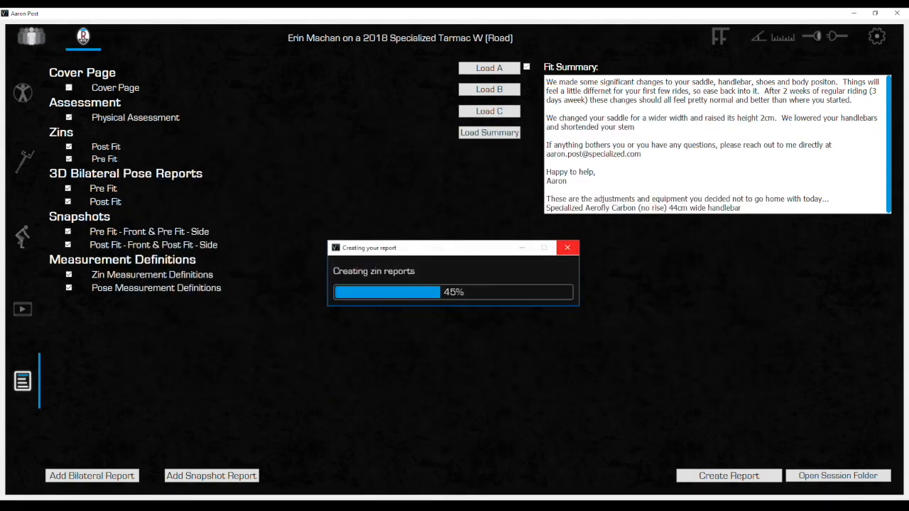